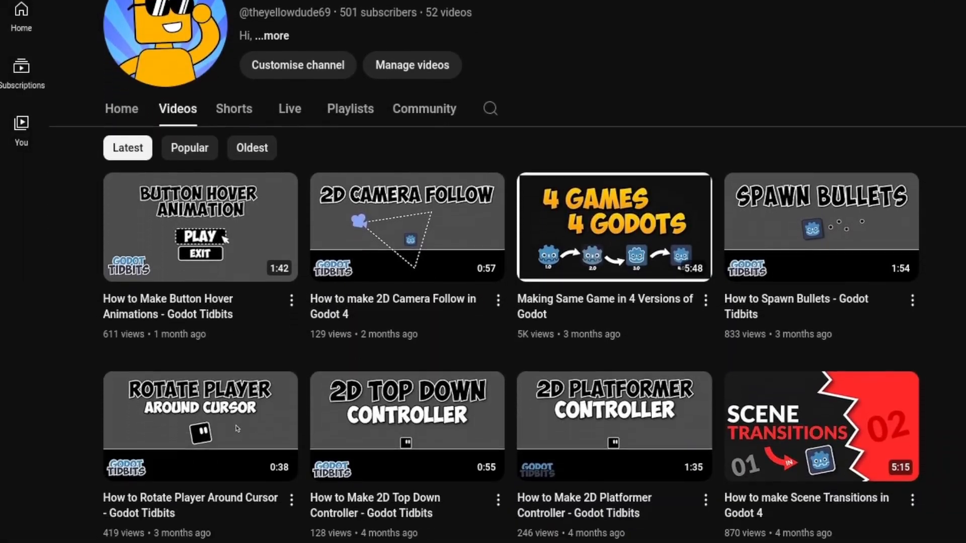
# - Scale the cube's selected faces in Edit Mode and leave a cylinder with its top face removed
pyautogui.scroll(-3)
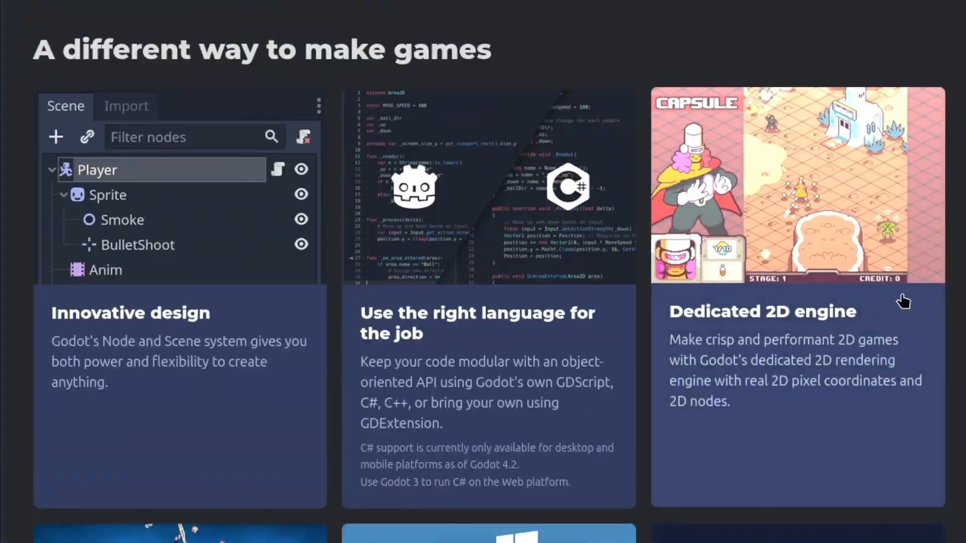
pyautogui.scroll(-3)
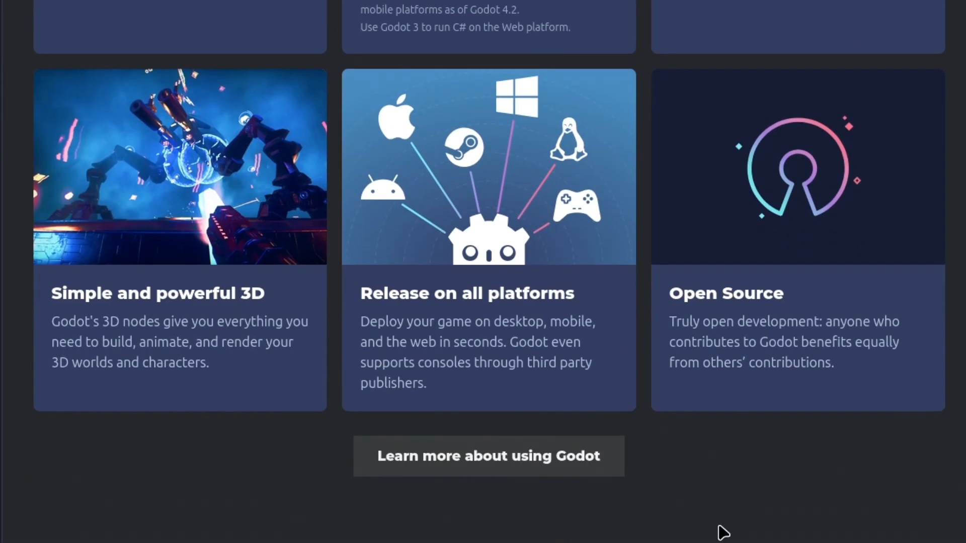
pyautogui.scroll(-3)
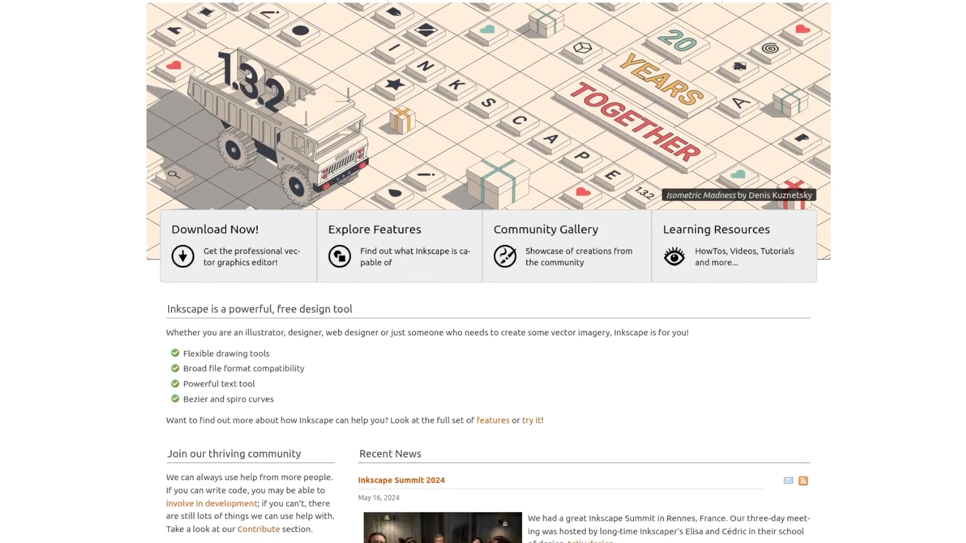
pyautogui.scroll(-3)
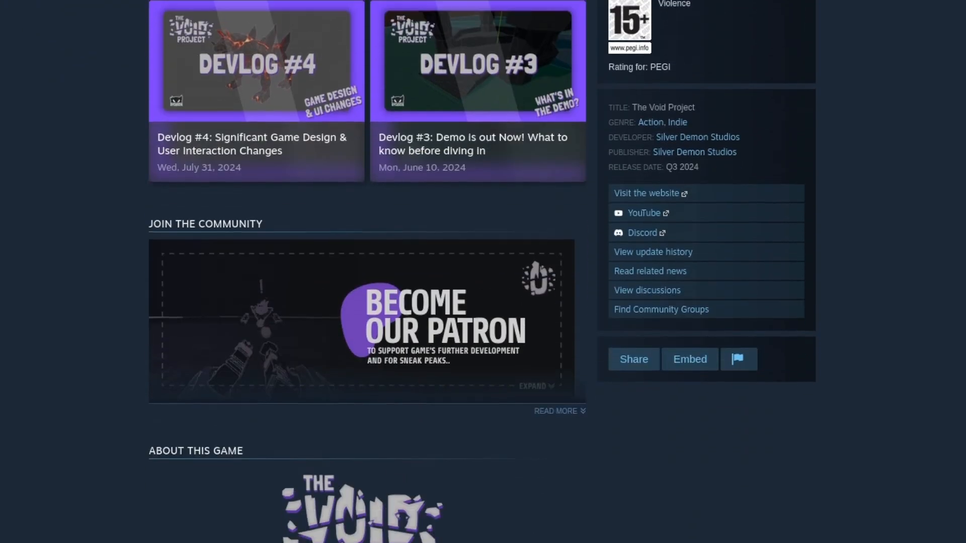
pyautogui.scroll(3)
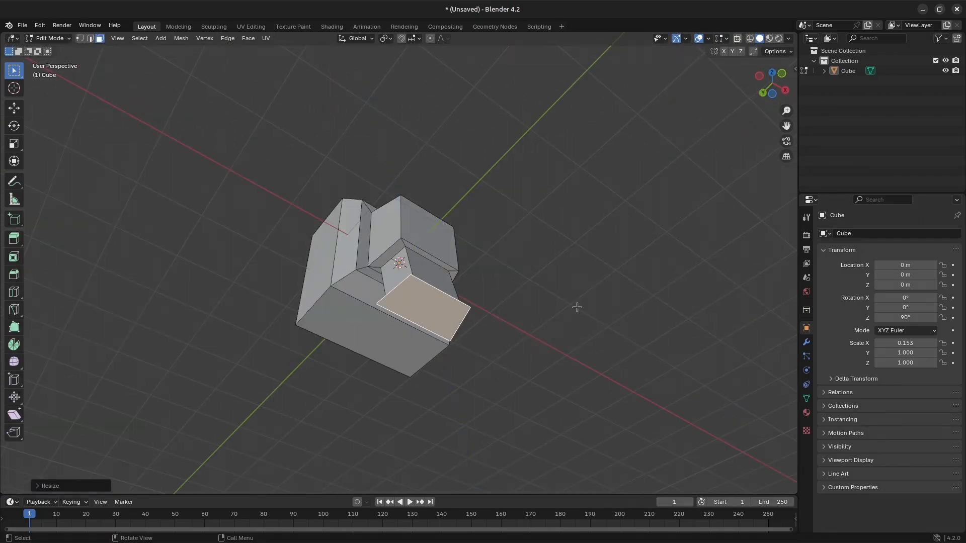
pyautogui.moveTo(554, 307); pyautogui.dragTo(412, 401)
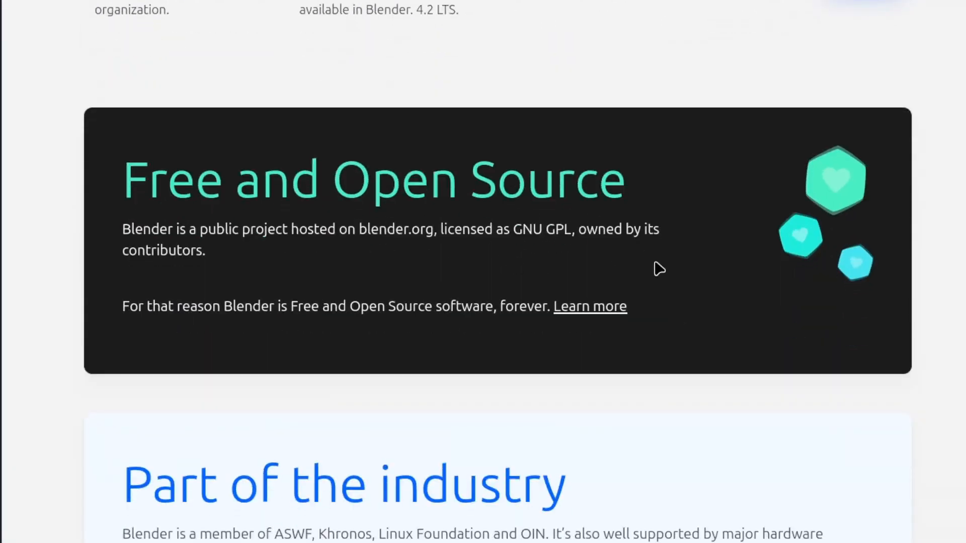
pyautogui.scroll(-3)
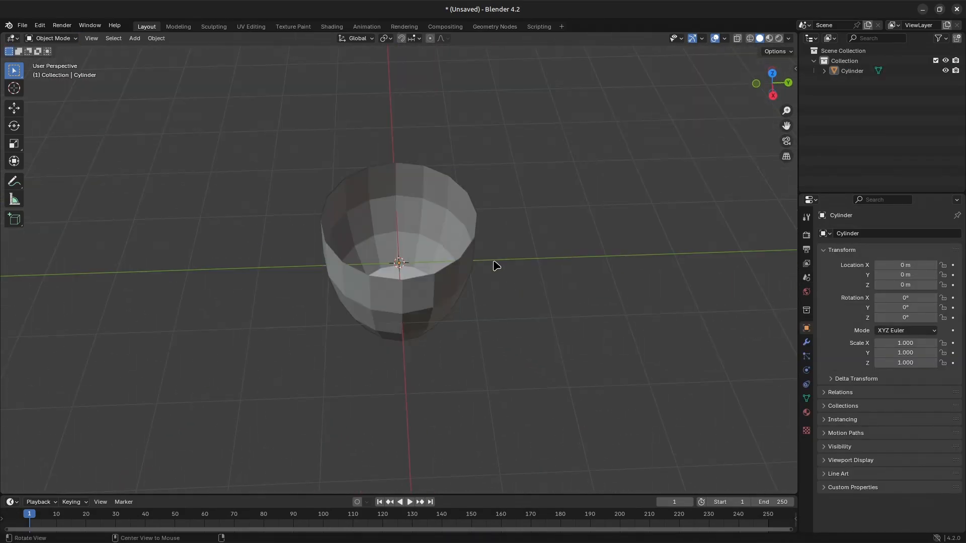
pyautogui.press('Tab')
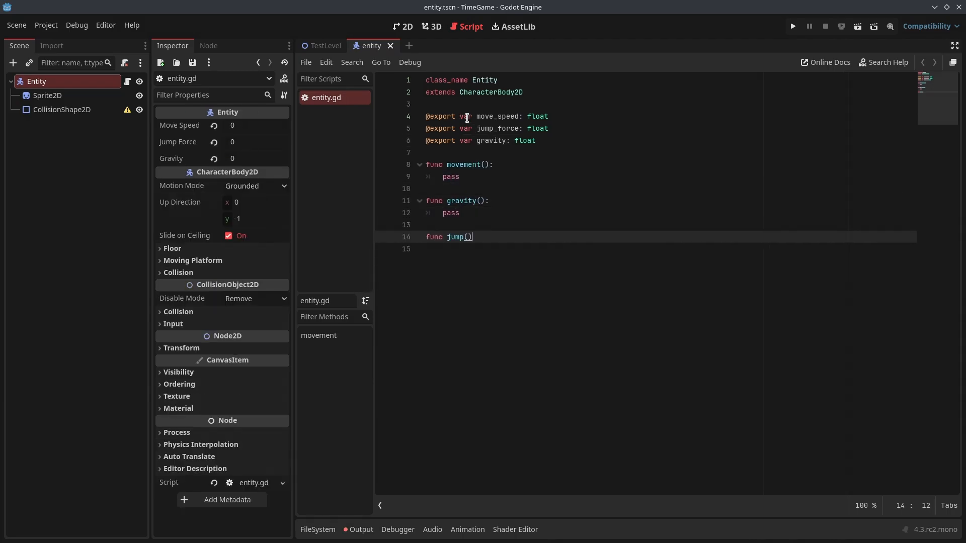
# - Start the player script's 'var input_vector = Input.' line and review the Entity script's functions
pyautogui.write('var input_vector = Input.')
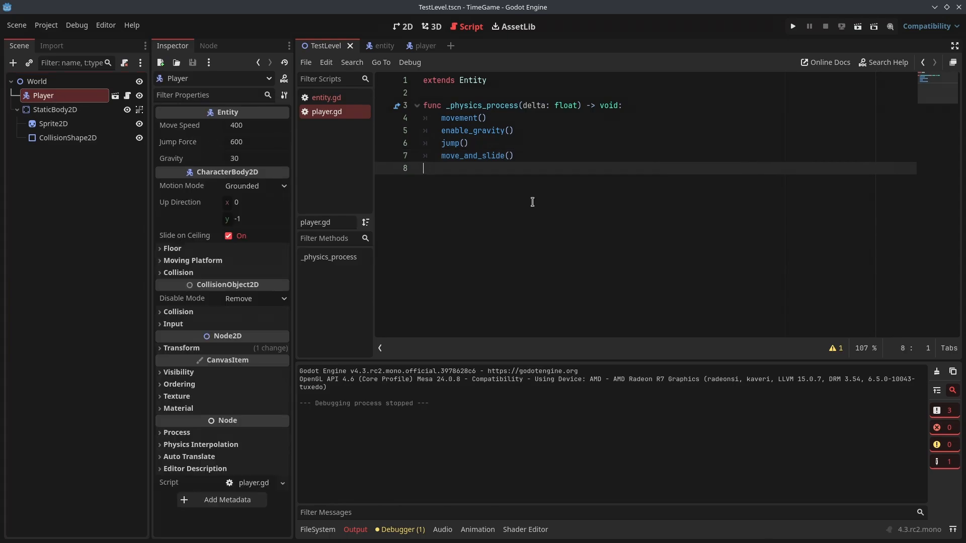
pyautogui.click(325, 98)
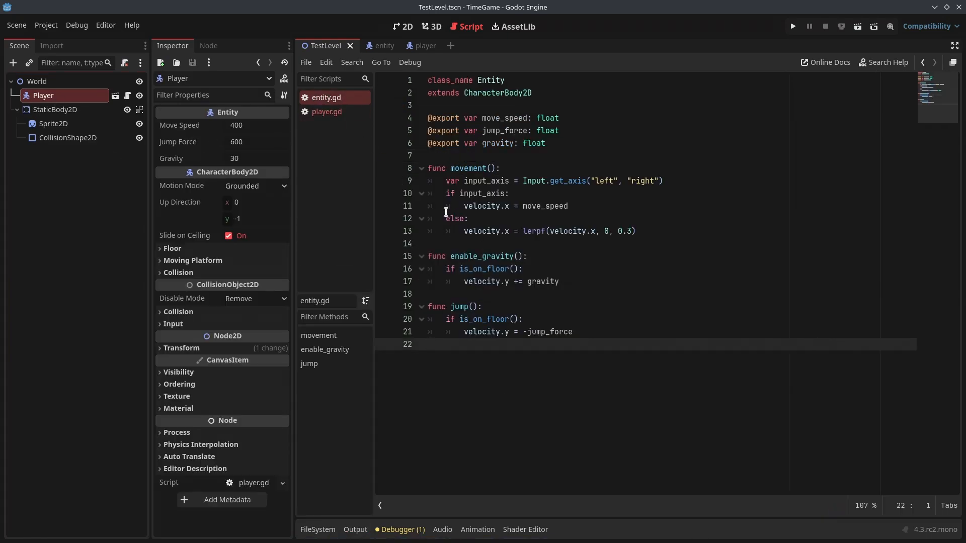
pyautogui.click(792, 26)
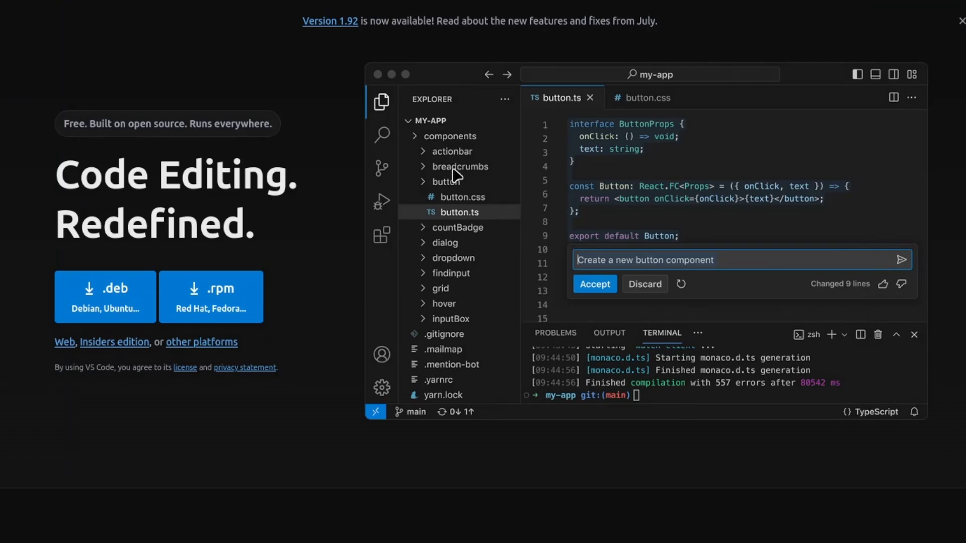
pyautogui.scroll(-3)
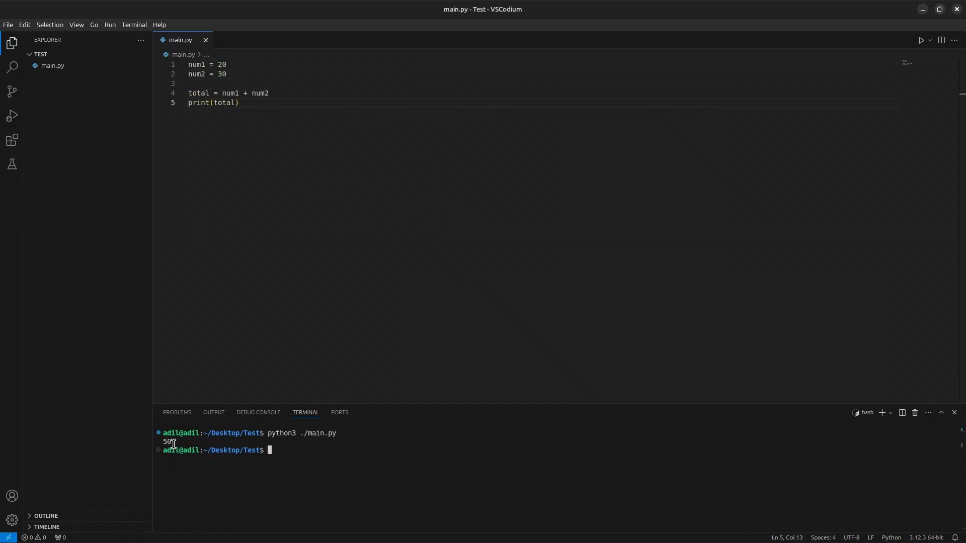
# - Bring up the free C# support extension in the Extensions marketplace
pyautogui.click(87, 133)
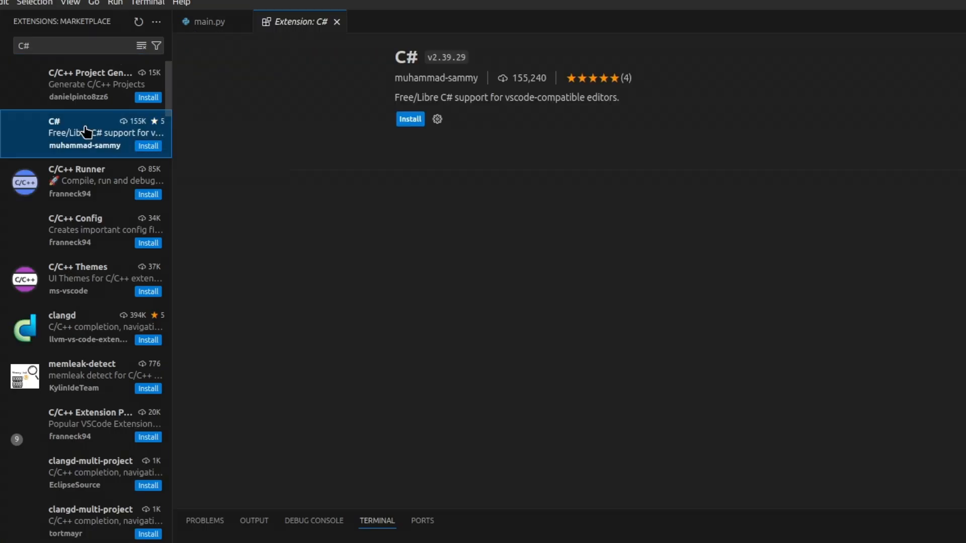
pyautogui.click(87, 133)
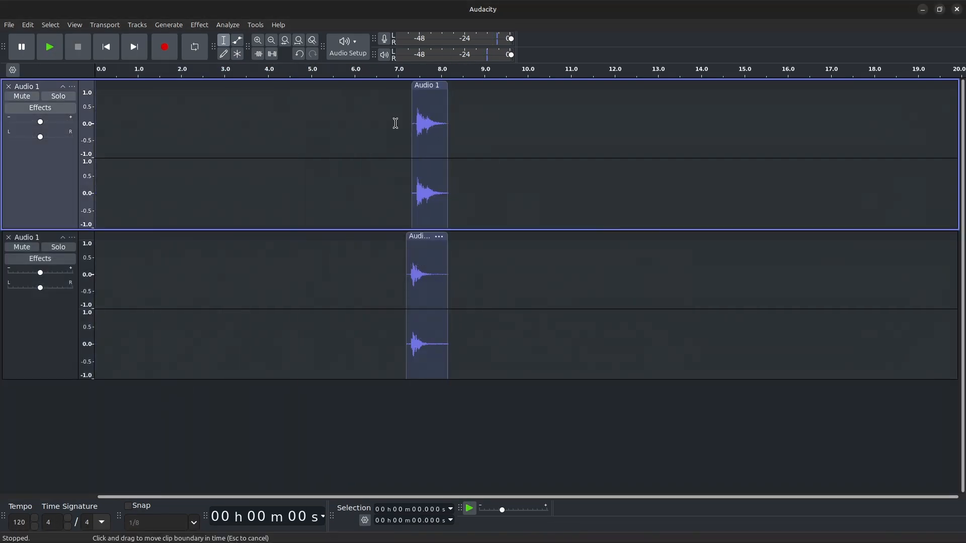
# - Reach the Change Pitch effect for the short drum clip via the Effect menu
pyautogui.click(198, 24)
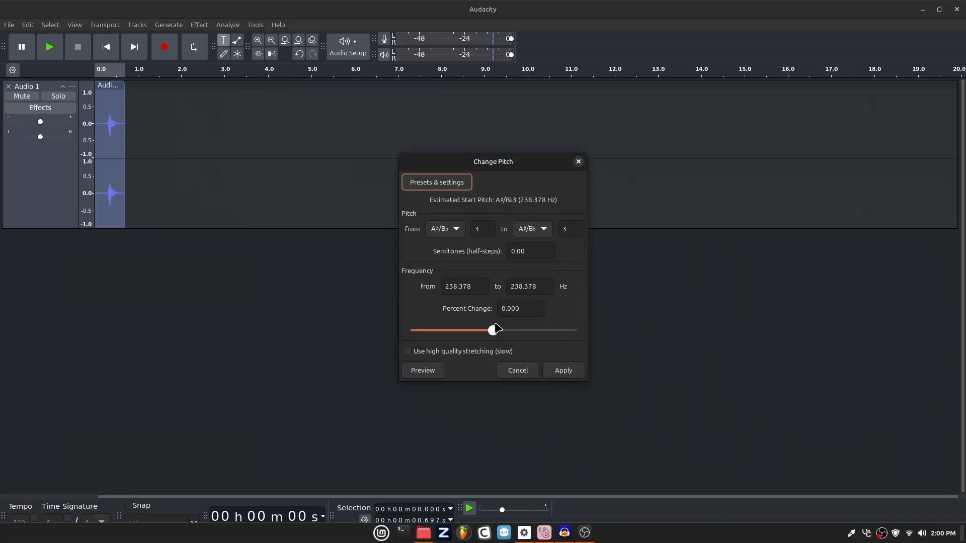
pyautogui.click(199, 24)
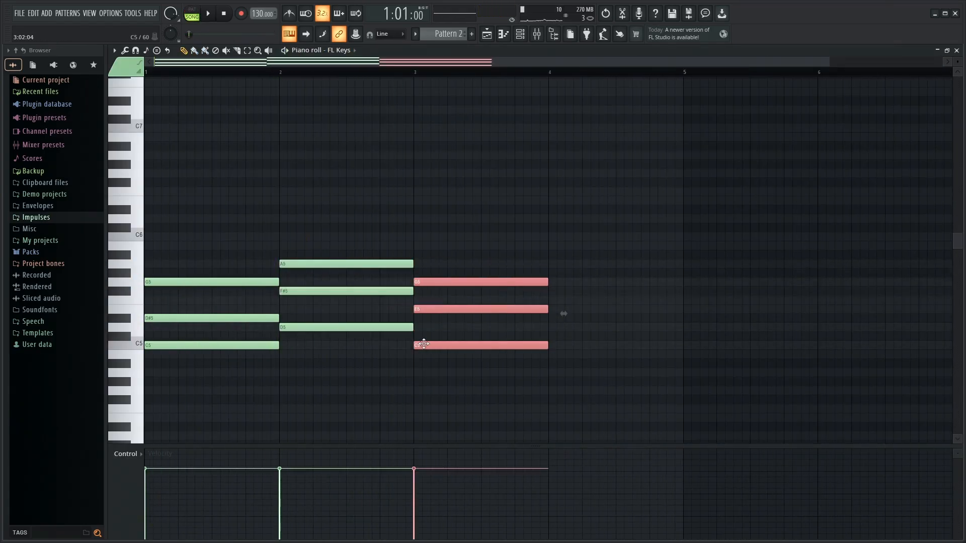
# - Finish the three-bar chord progression and scroll through the FL Studio trial features page
pyautogui.click(208, 14)
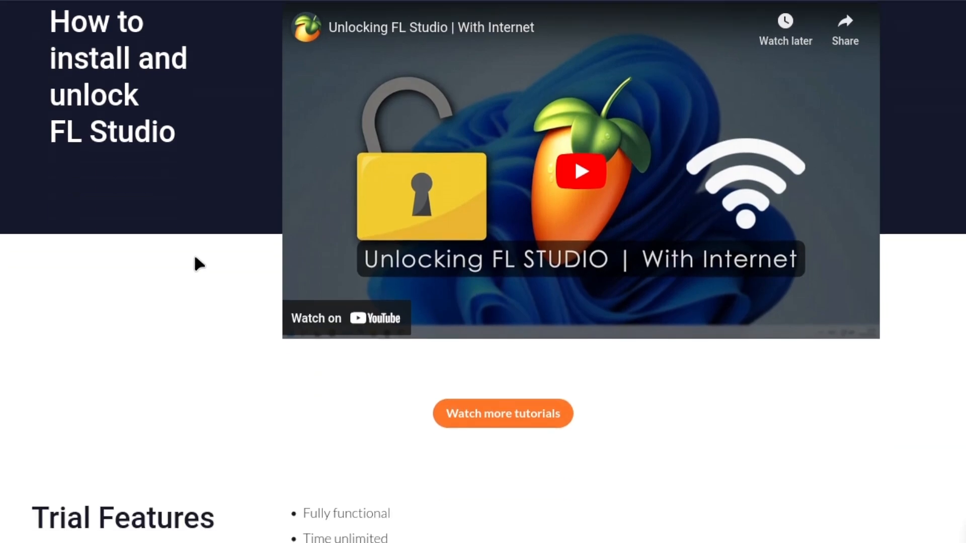
pyautogui.scroll(-3)
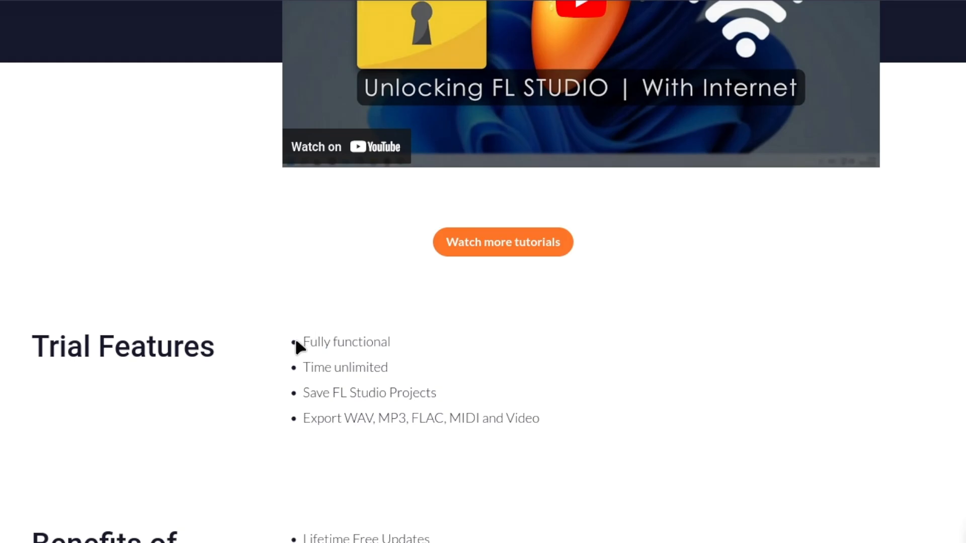
pyautogui.scroll(-3)
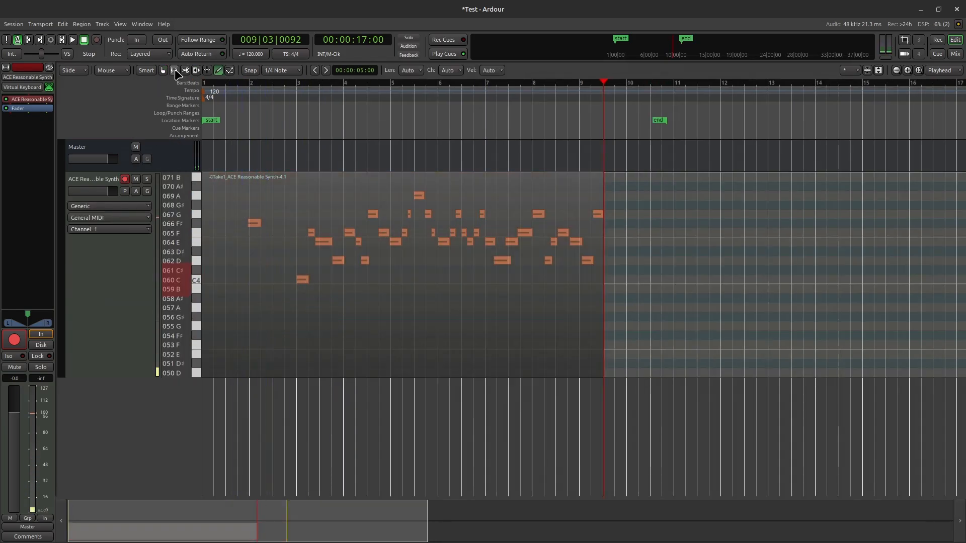
# - Leave the synth track's MIDI melody and switch away from Ardour
pyautogui.press('alt+tab')
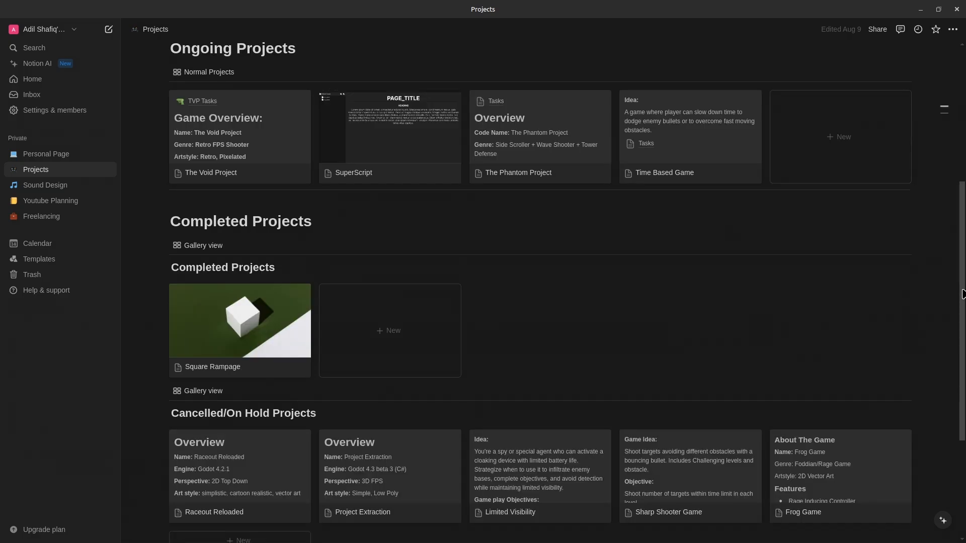
# - Show the Projects page of game ideas from the Notion sidebar
pyautogui.click(51, 202)
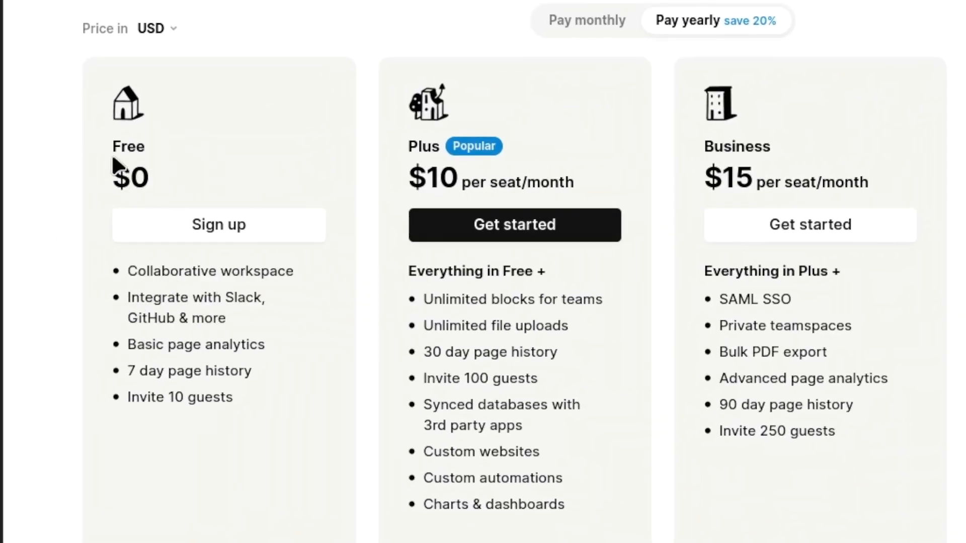
pyautogui.moveTo(185, 302)
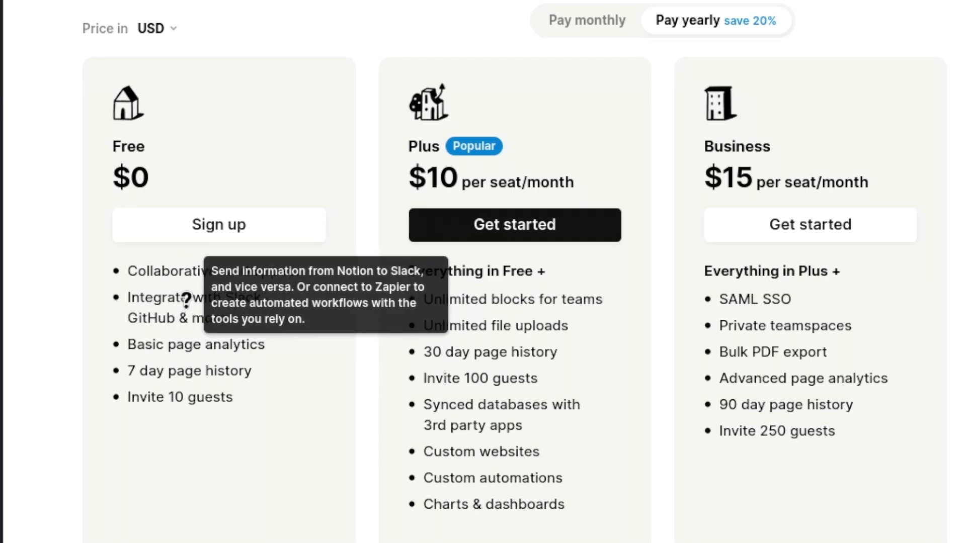
pyautogui.moveTo(219, 436)
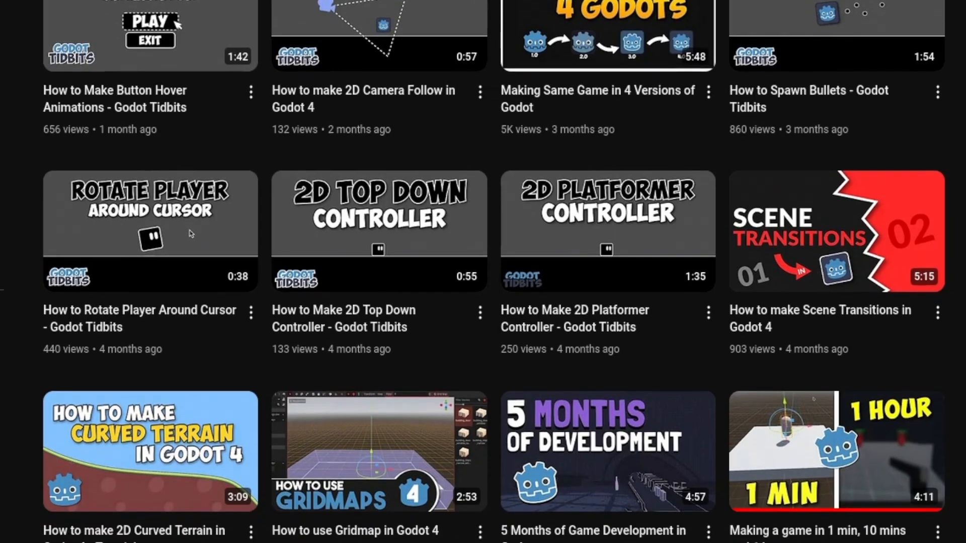
pyautogui.scroll(-3)
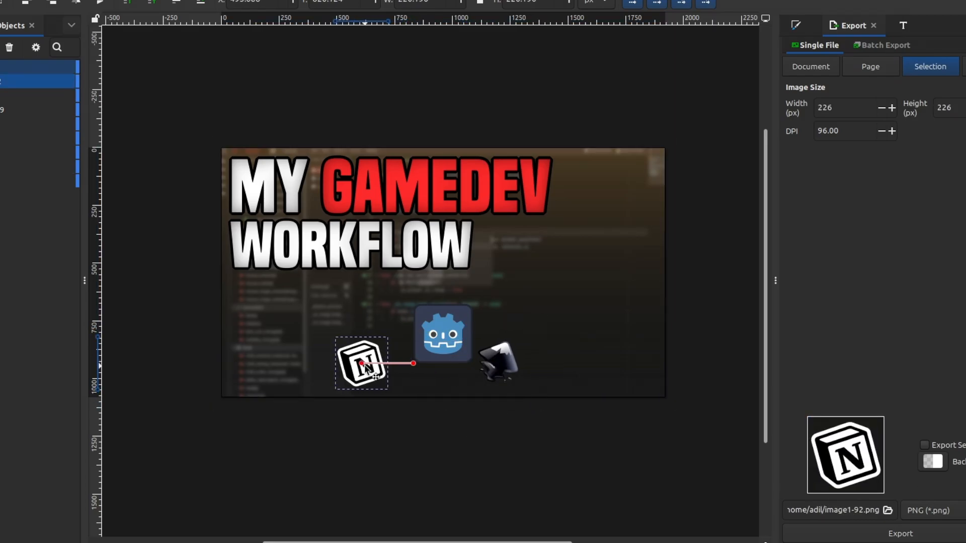
# - Switch the Single File export area from Selection to Page for the 1920×1080 thumbnail
pyautogui.click(869, 66)
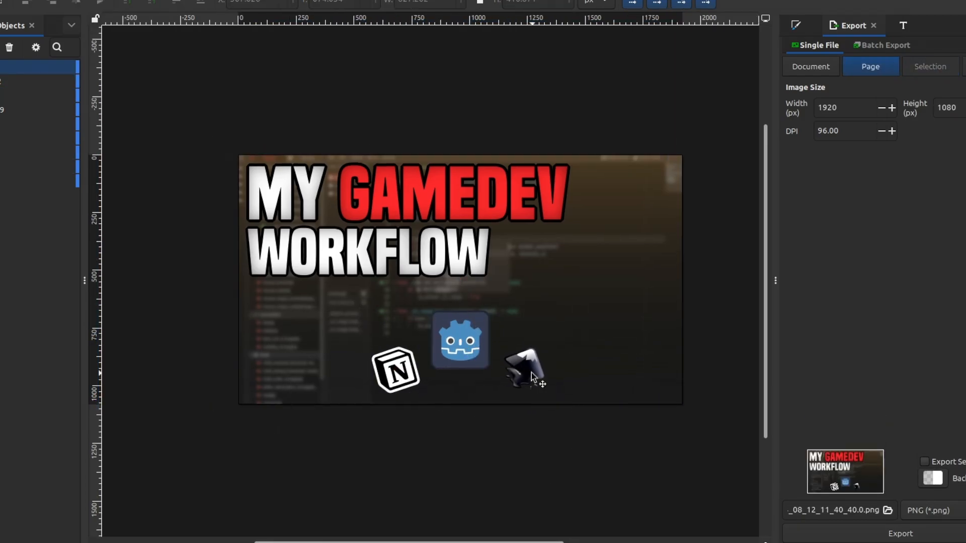